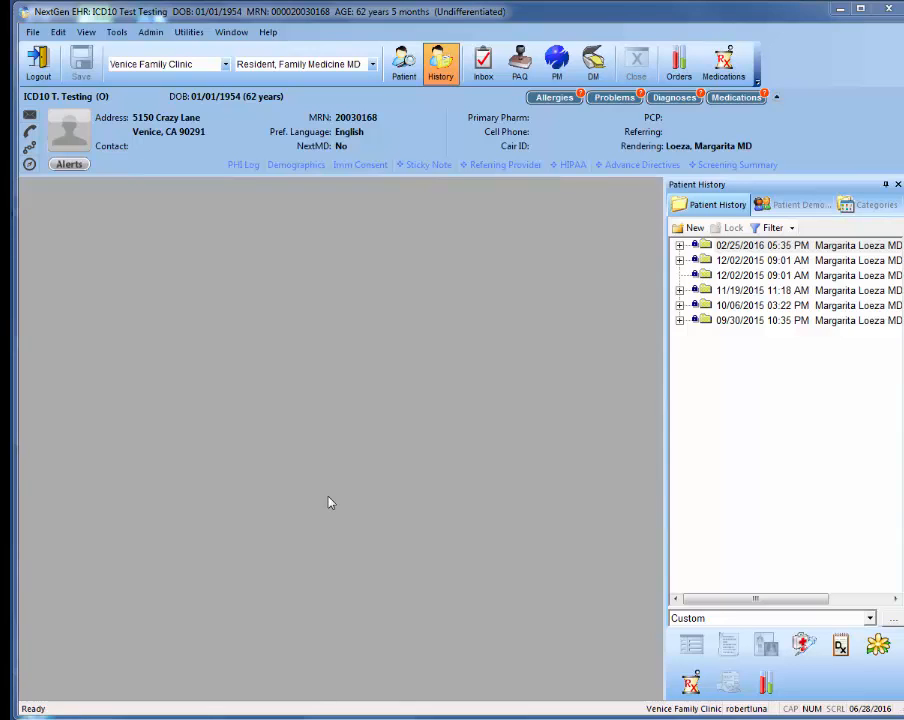
mouse_move(389, 319)
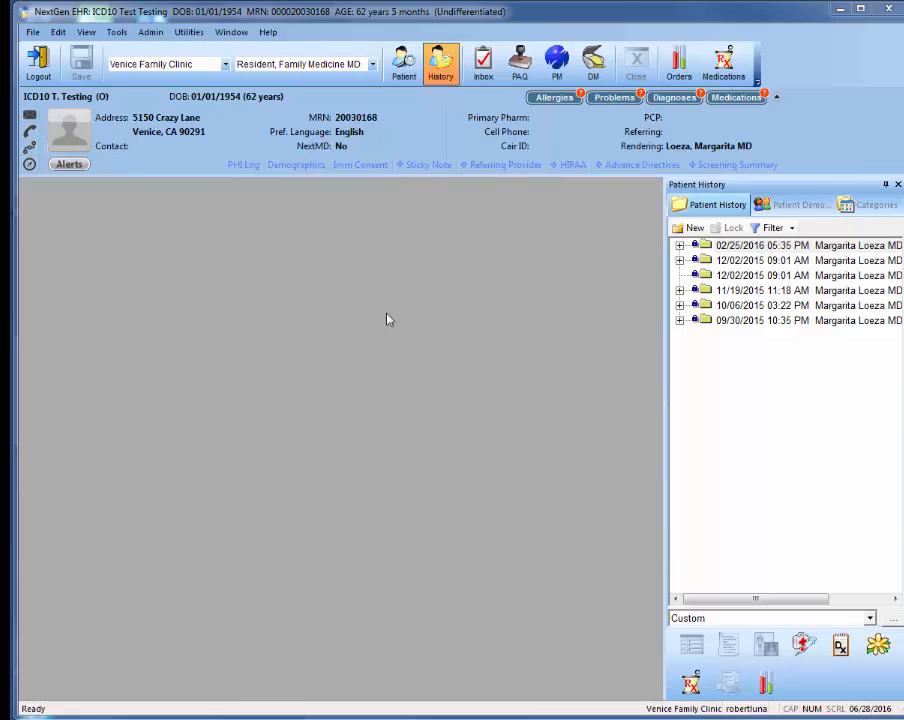
mouse_move(558, 299)
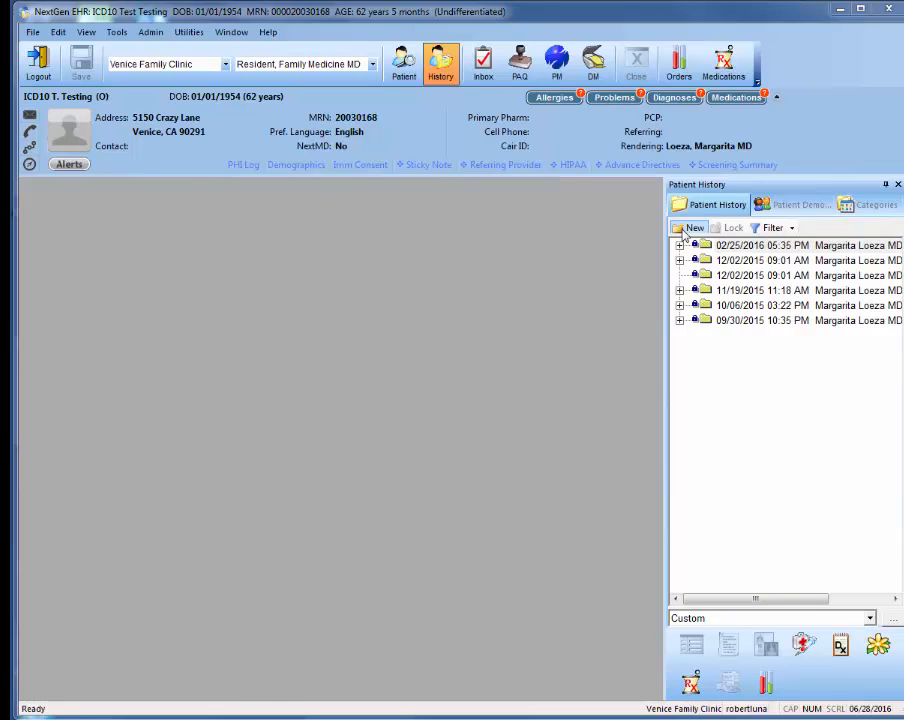
Create a new encounter and pick the Missed Appointment template
click(694, 227)
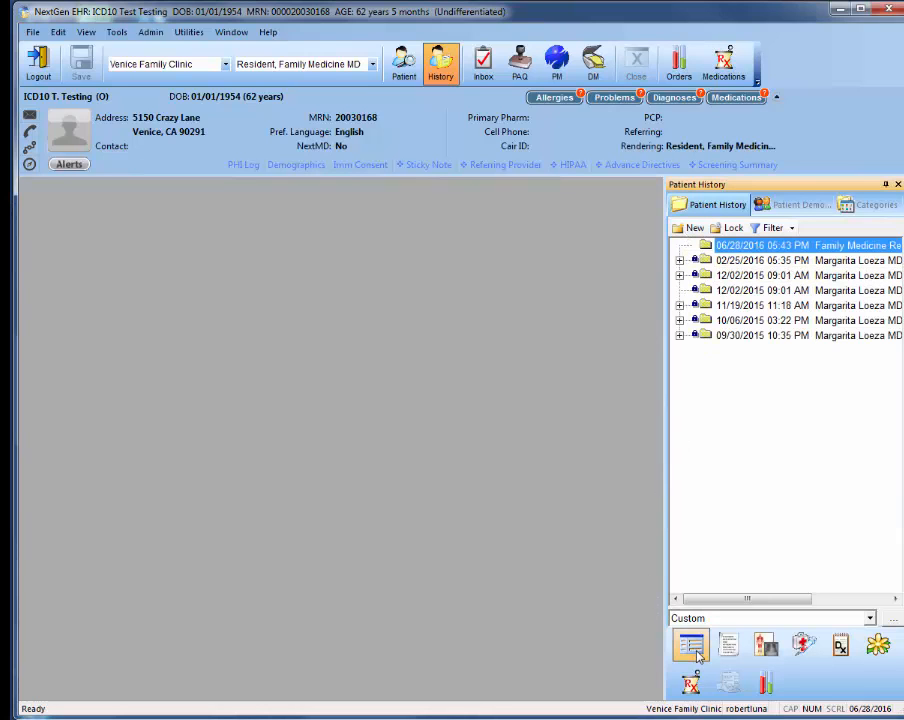
click(690, 644)
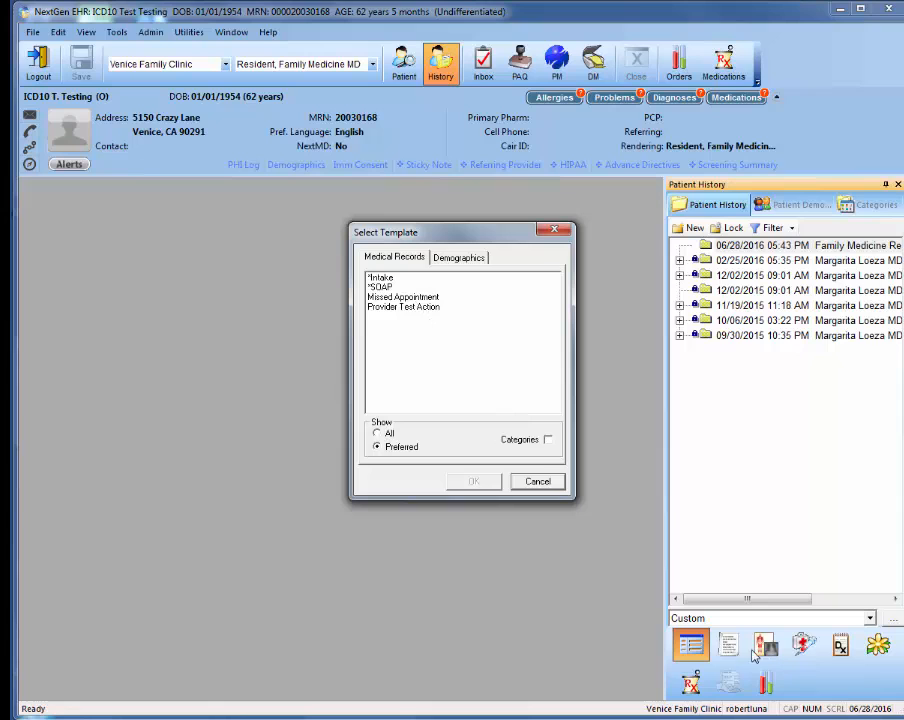
click(402, 296)
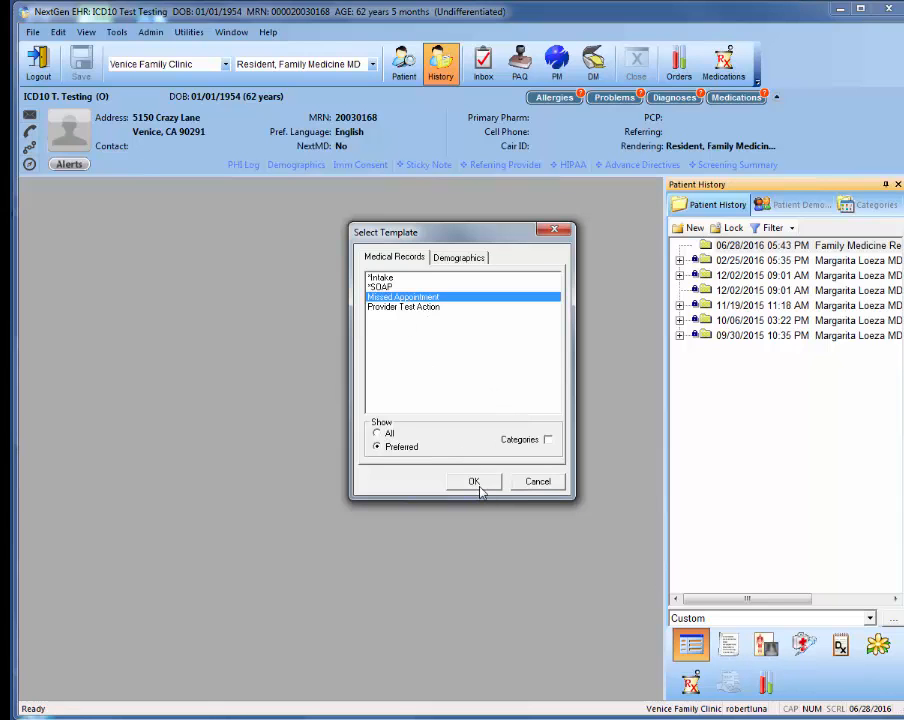
Open the Missed Appointment template and save the No Show status
click(474, 481)
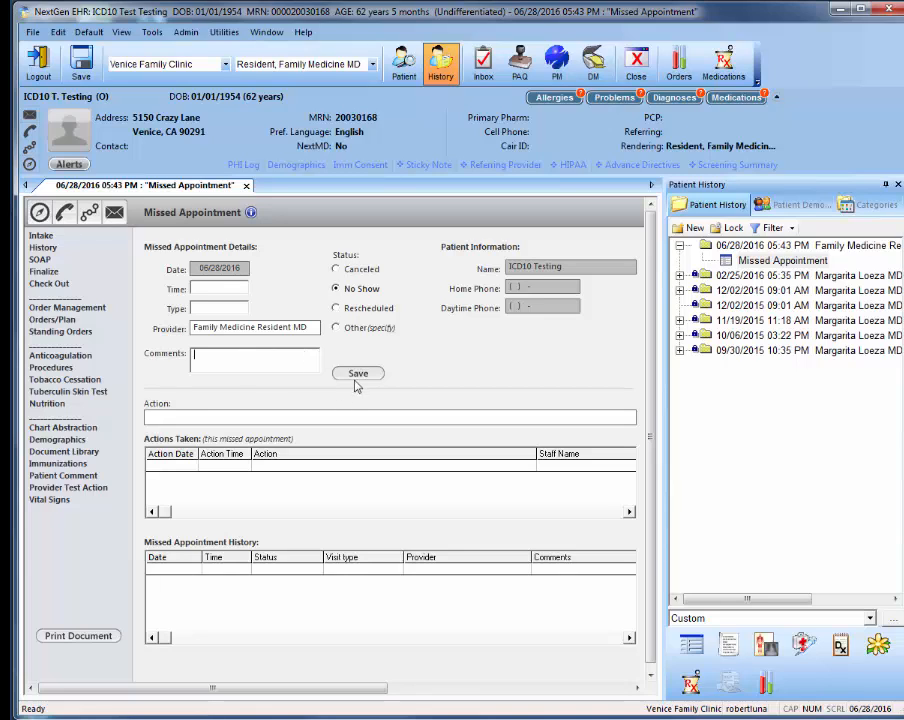
click(357, 373)
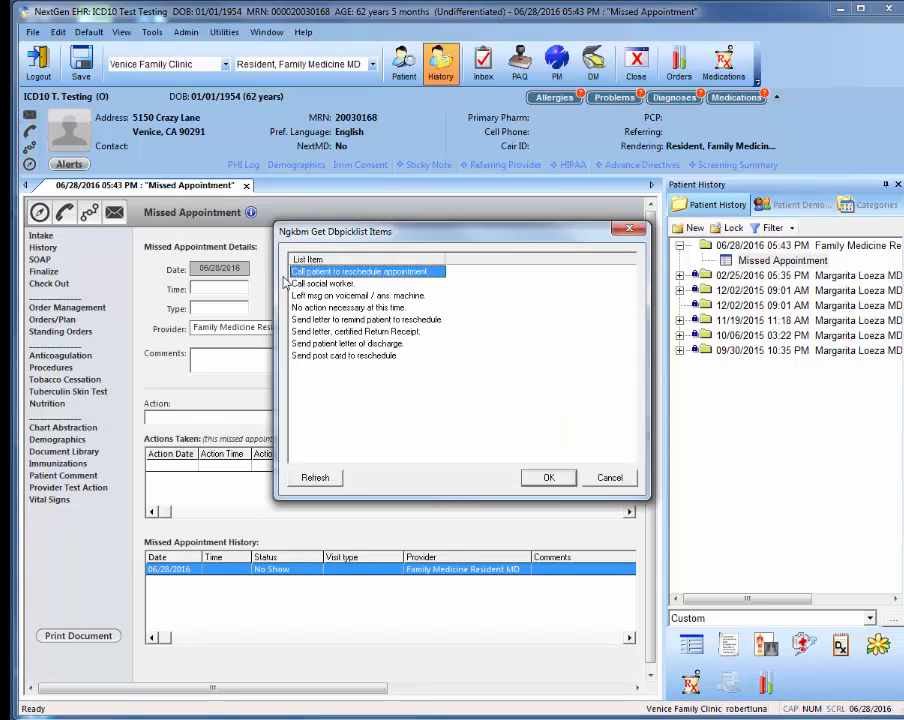
mouse_move(417, 287)
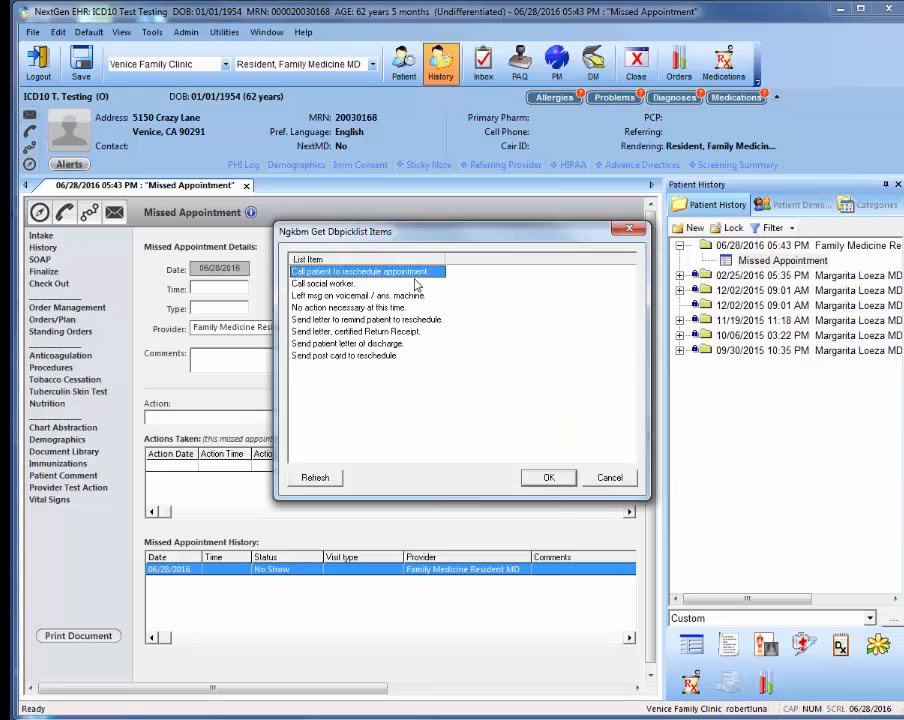
Add 'Call patient to reschedule appointment.' to Actions Taken
click(548, 477)
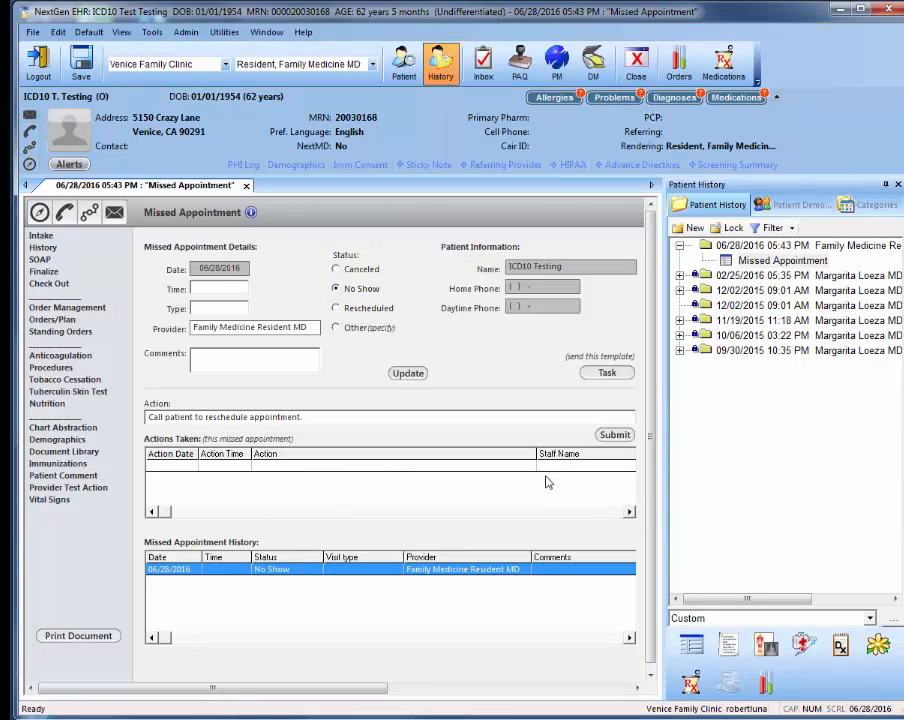
click(614, 434)
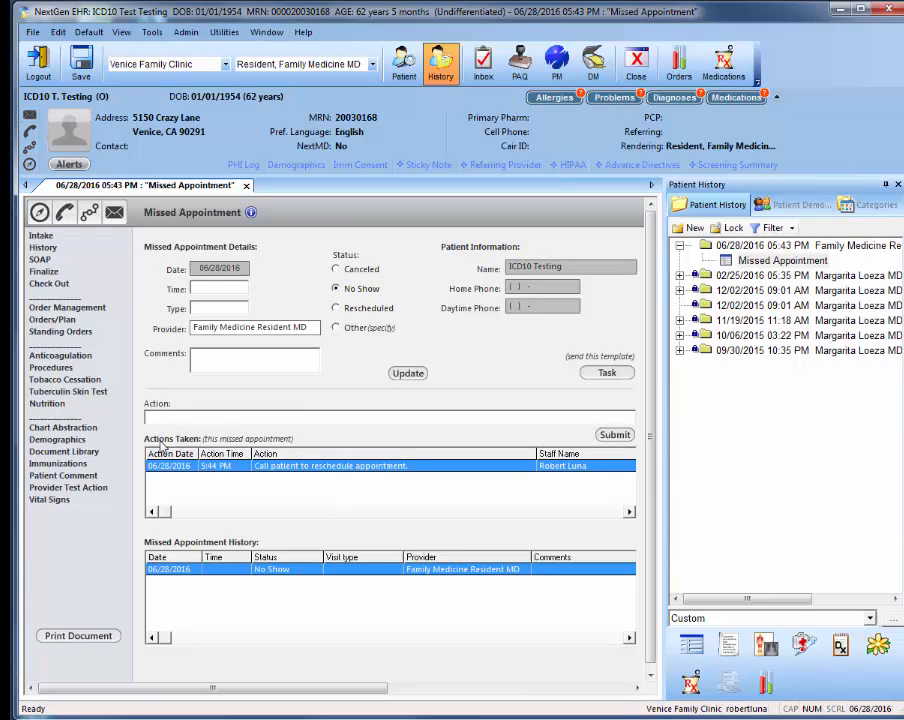
mouse_move(508, 453)
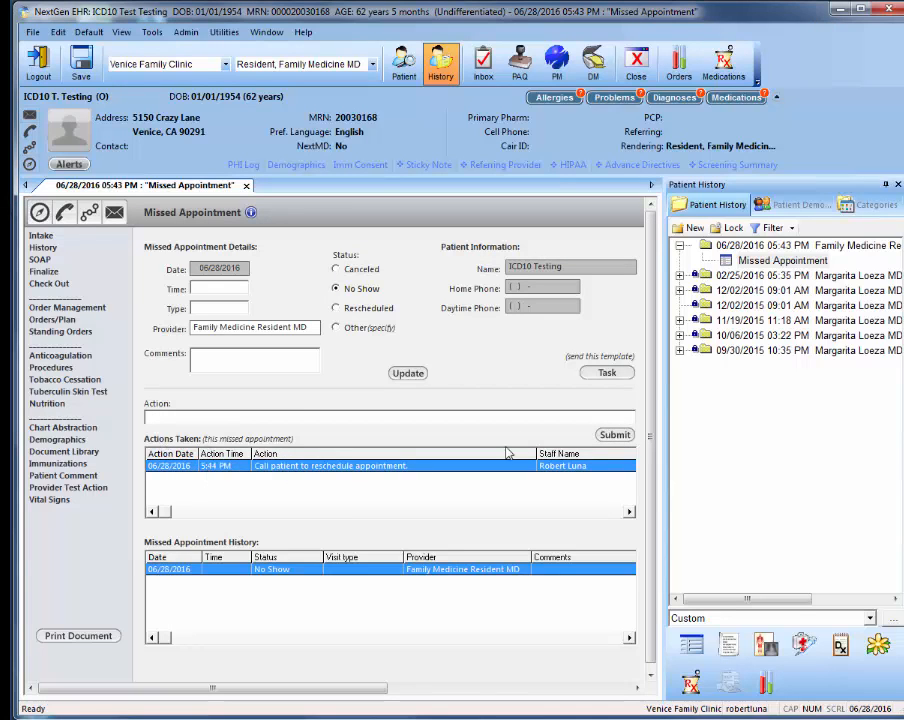
Task the missed appointment to the Coordinators S/M (Case Management) workgroup
click(607, 372)
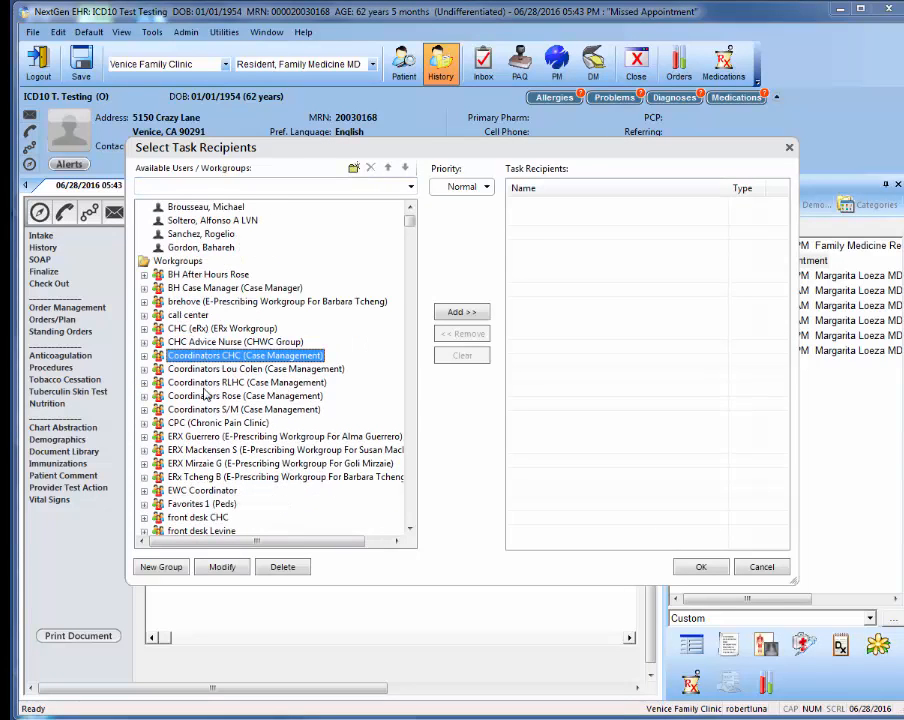
click(244, 409)
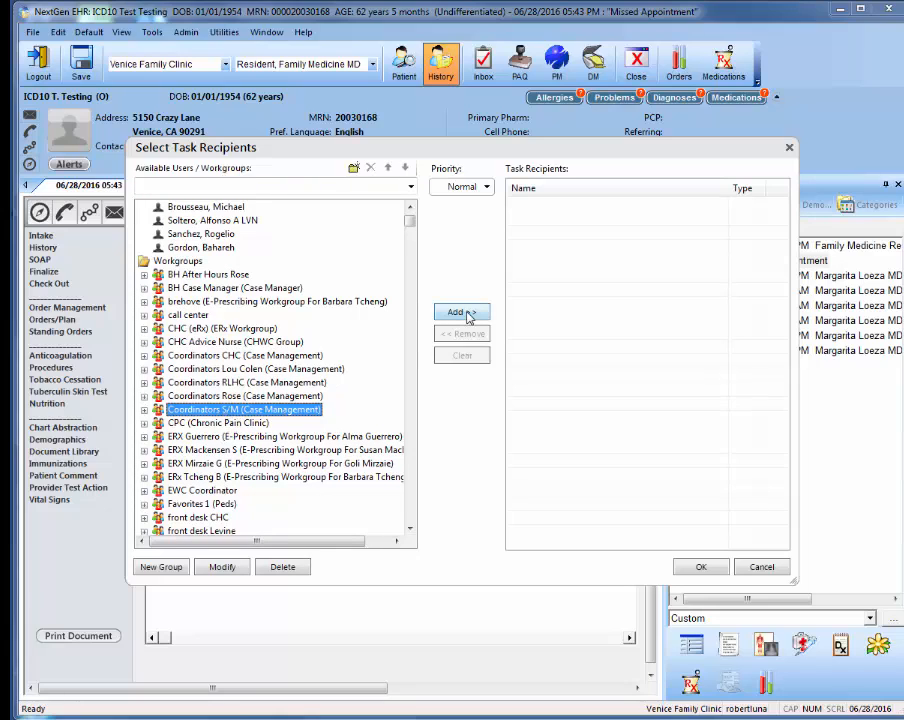
click(461, 312)
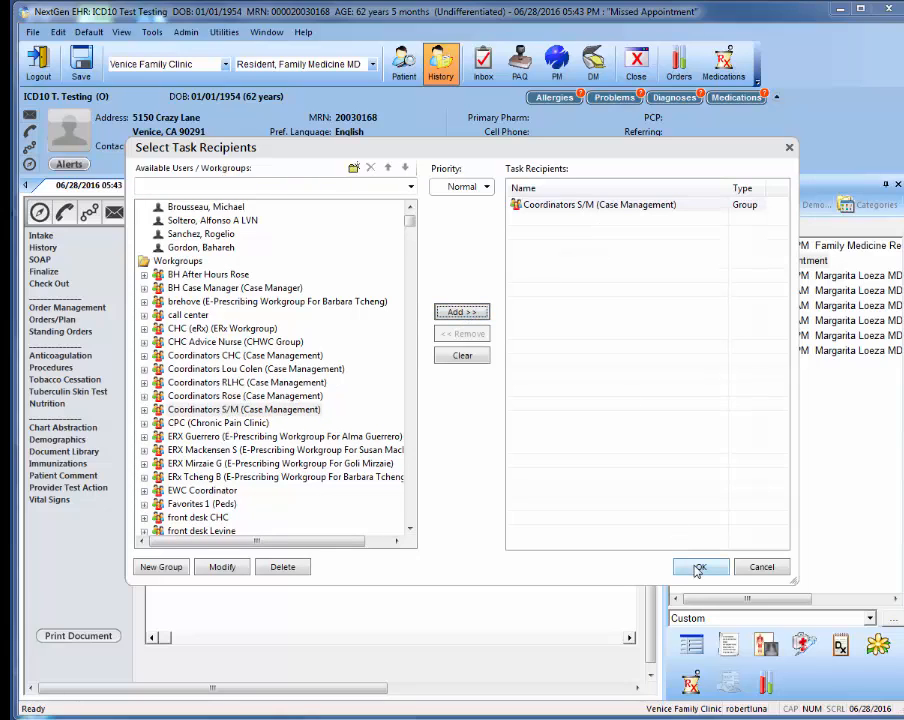
click(699, 567)
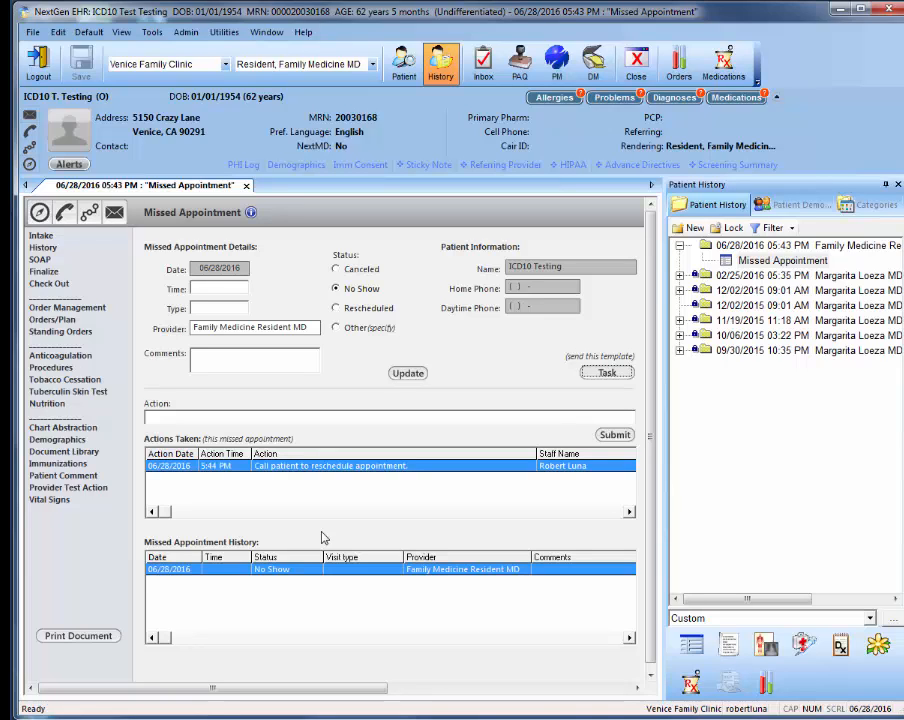
mouse_move(78, 635)
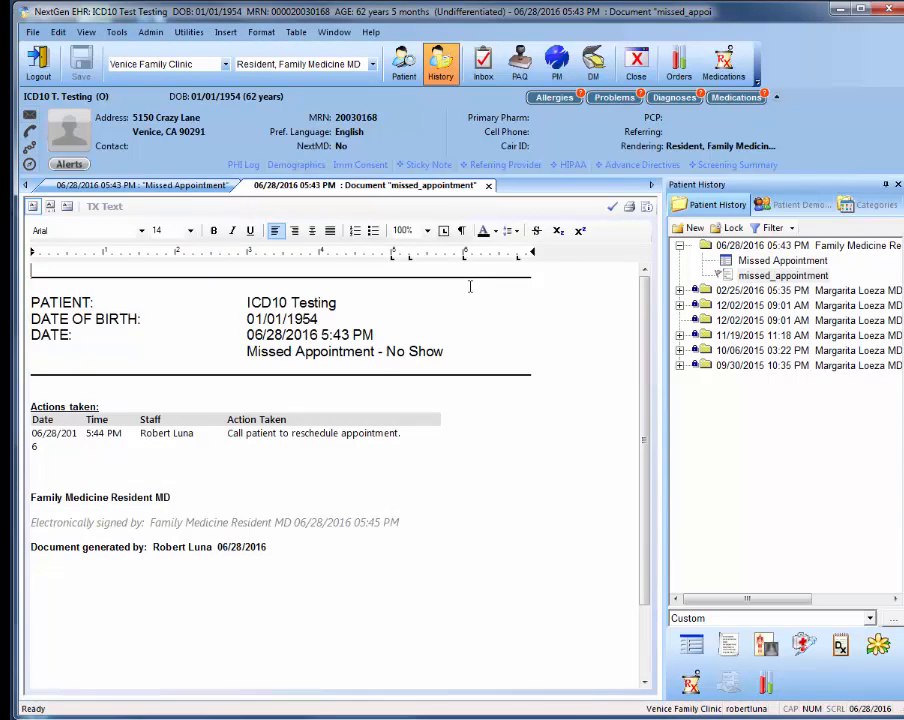
mouse_move(612, 207)
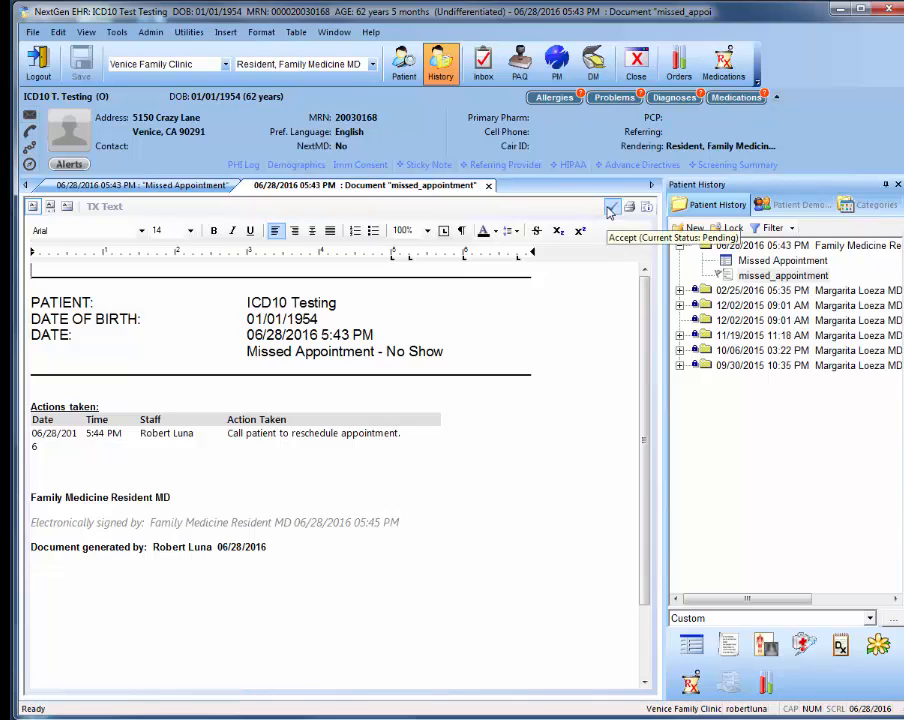
Accept the missed_appointment document to add the electronic signature
click(611, 207)
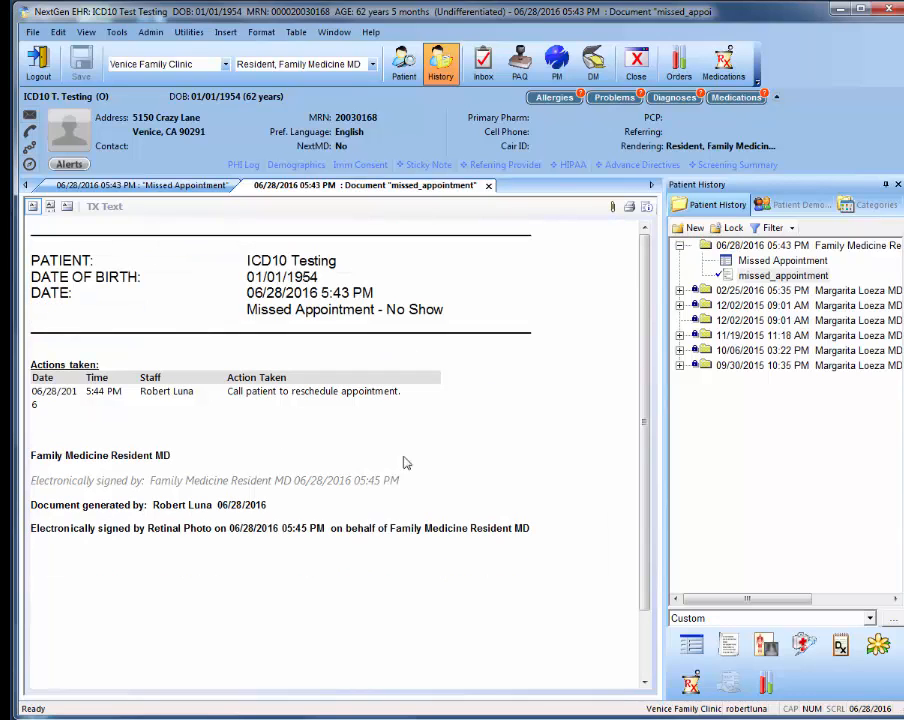
mouse_move(435, 492)
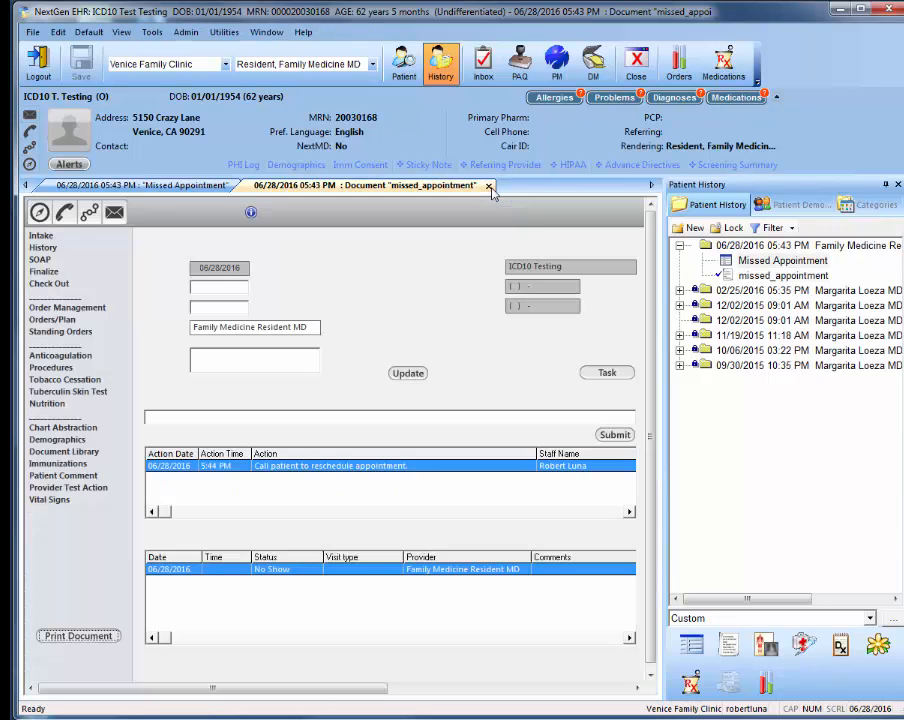
Close the encounter's document tabs and cancel the template list
click(489, 185)
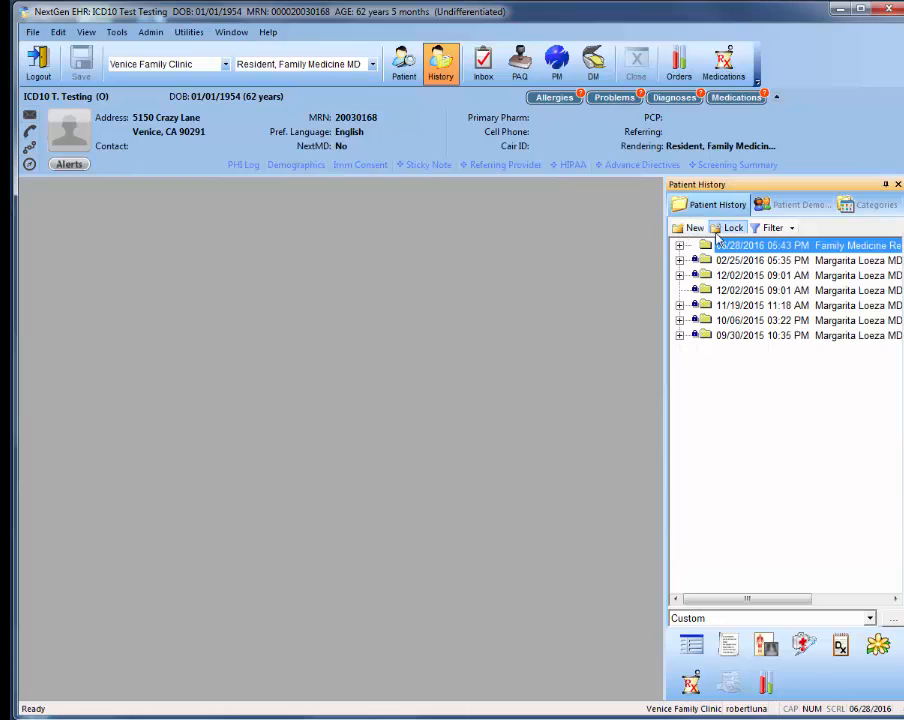
click(690, 643)
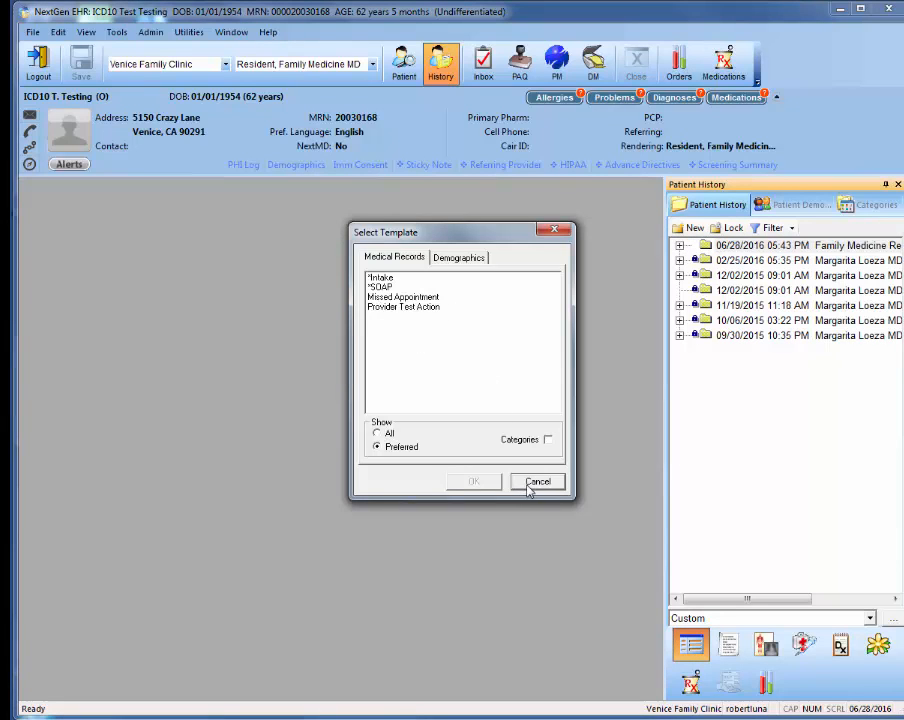
click(538, 481)
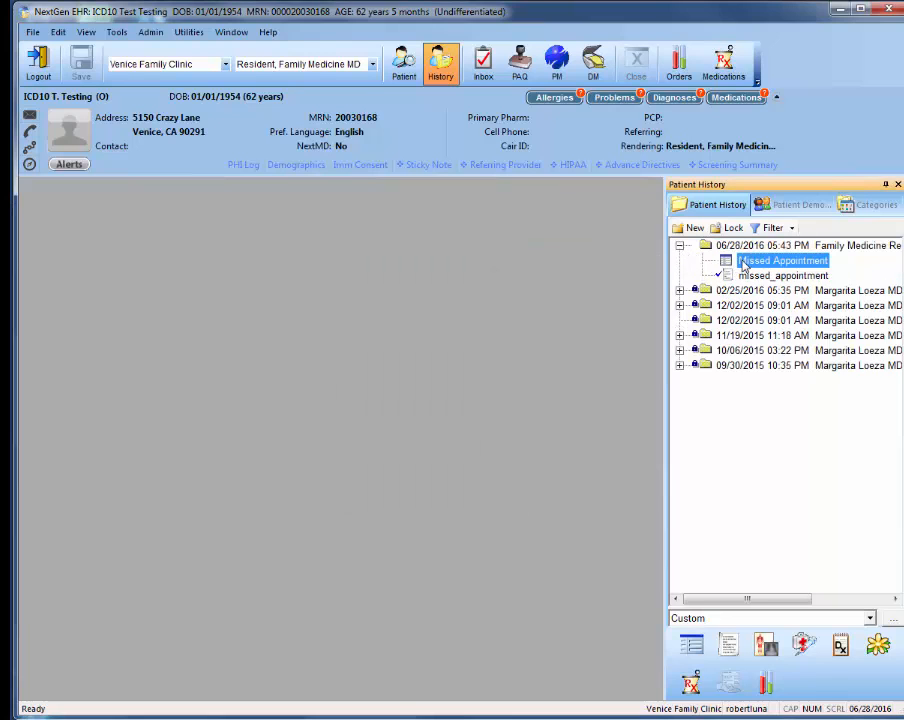
Reopen Missed Appointment from Patient History to review No Show and reschedule action
double_click(784, 260)
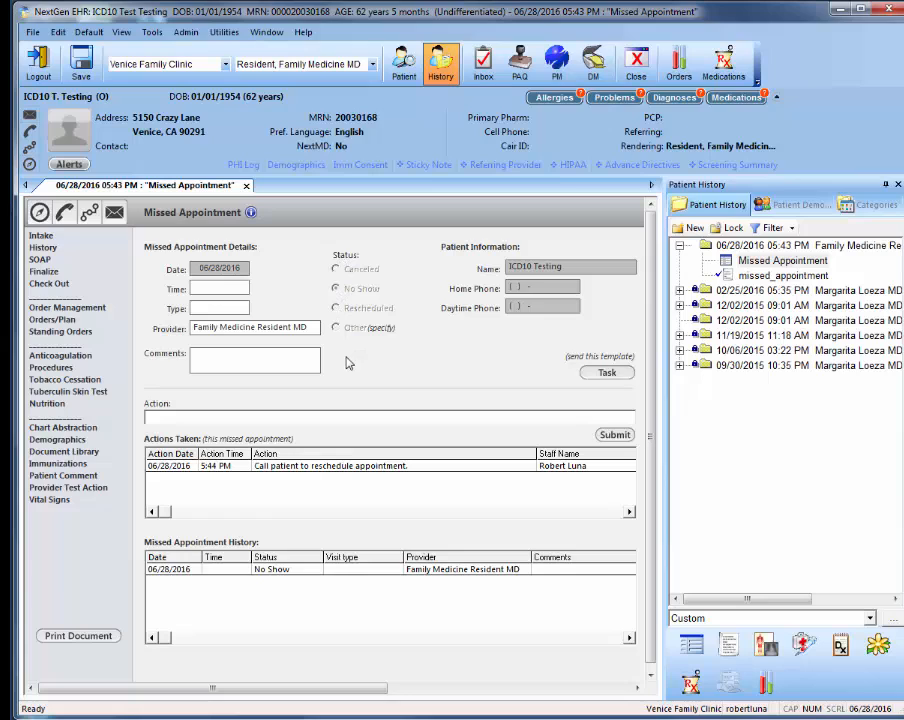
mouse_move(162, 568)
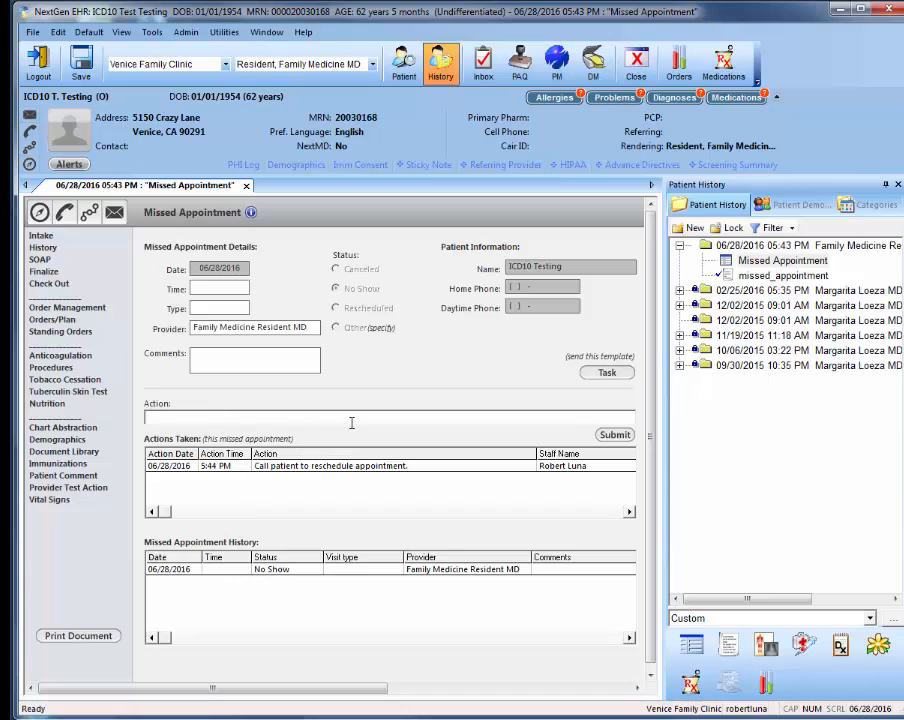
click(210, 416)
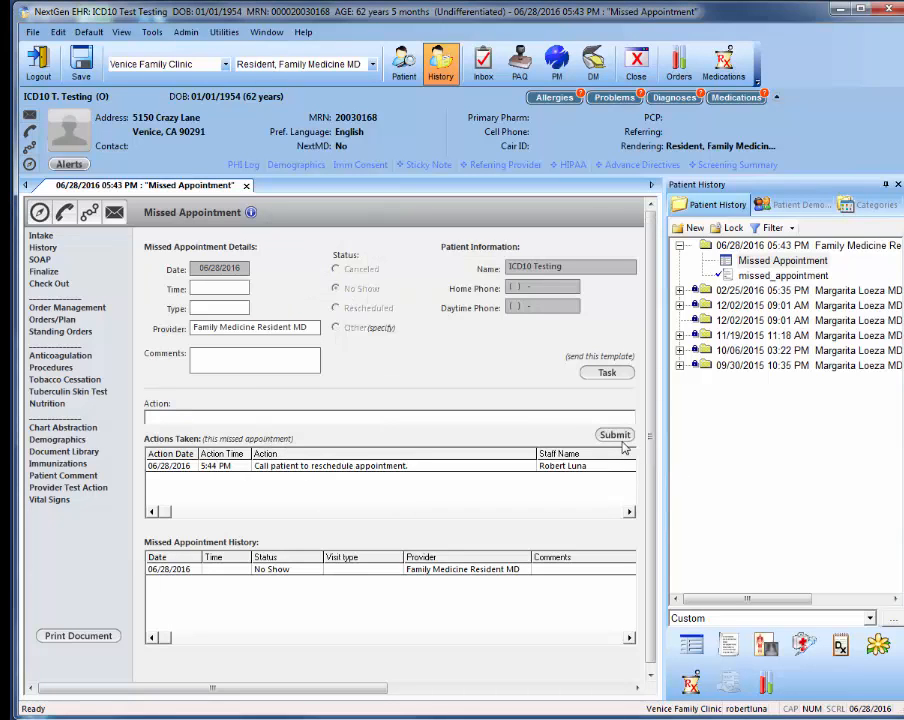
mouse_move(601, 378)
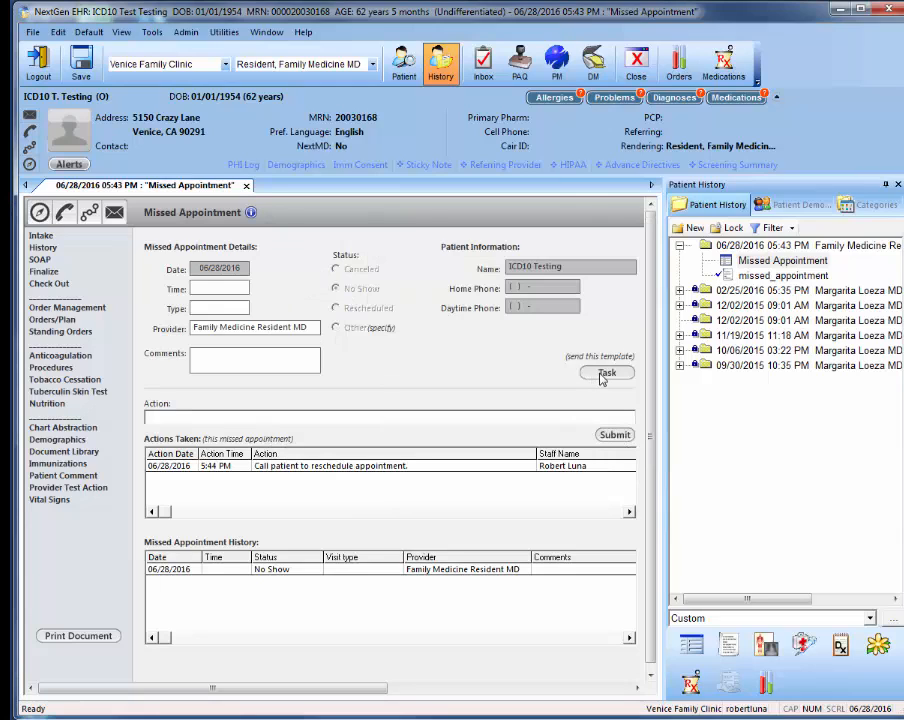